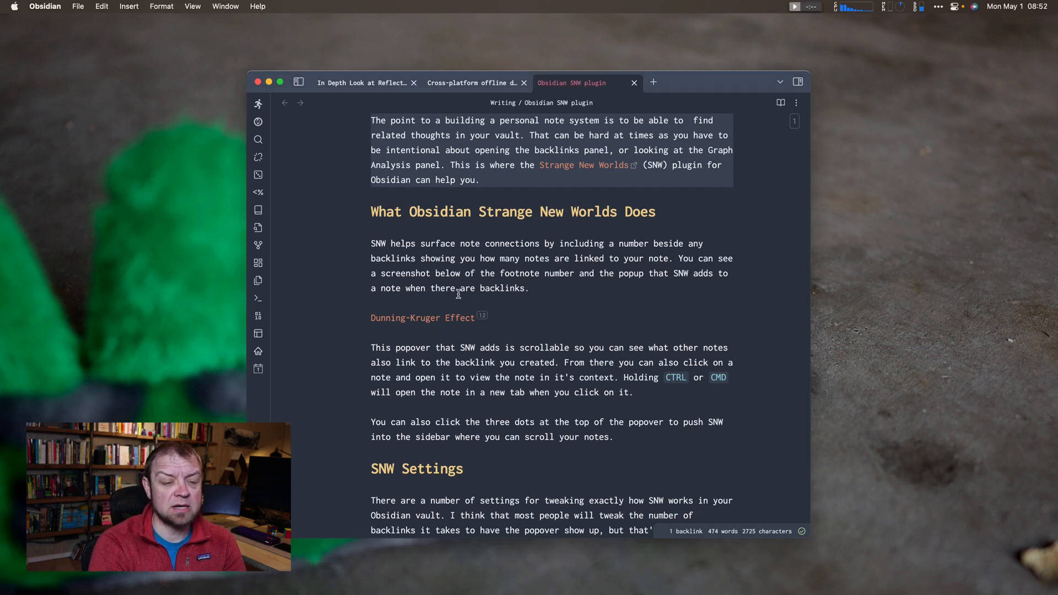
{"action": "mouse_move", "coordinate": [422, 323]}
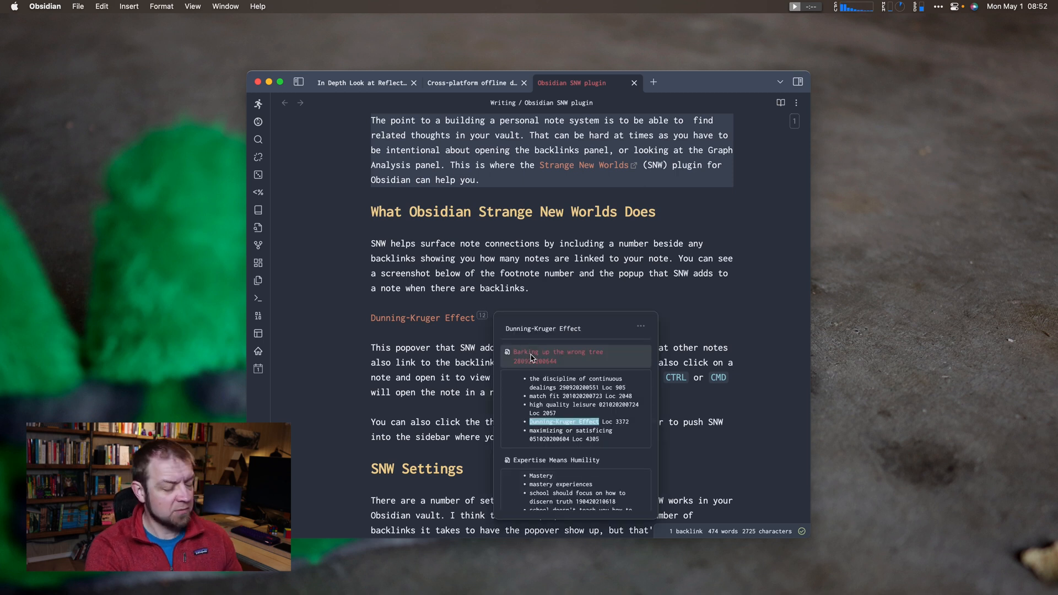
Return focus to the line holding the Dunning-Kruger Effect link after its SNW popover.
{"action": "left_click", "coordinate": [558, 356]}
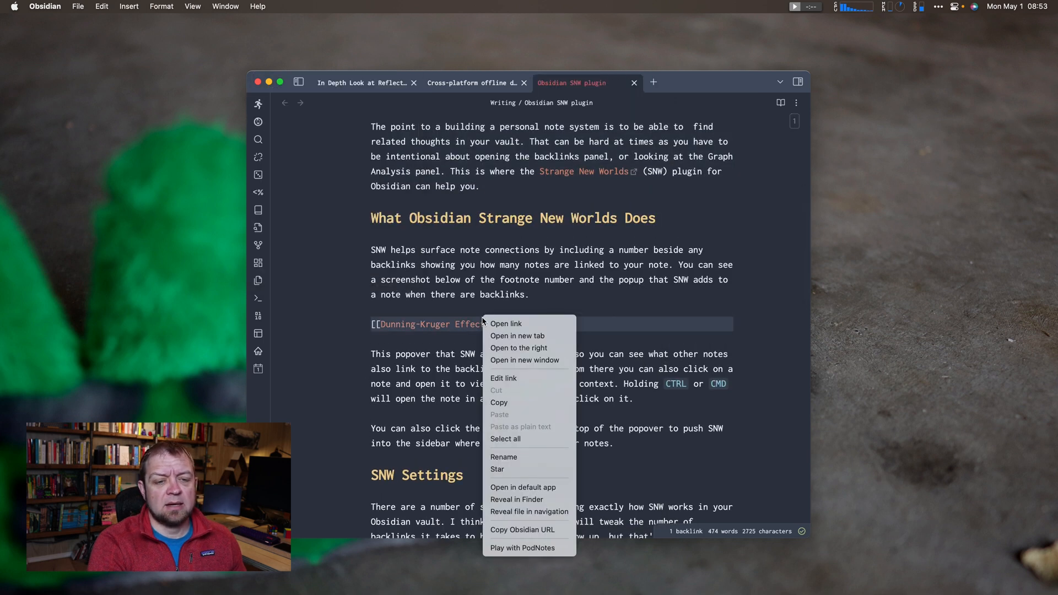
{"action": "mouse_move", "coordinate": [528, 348]}
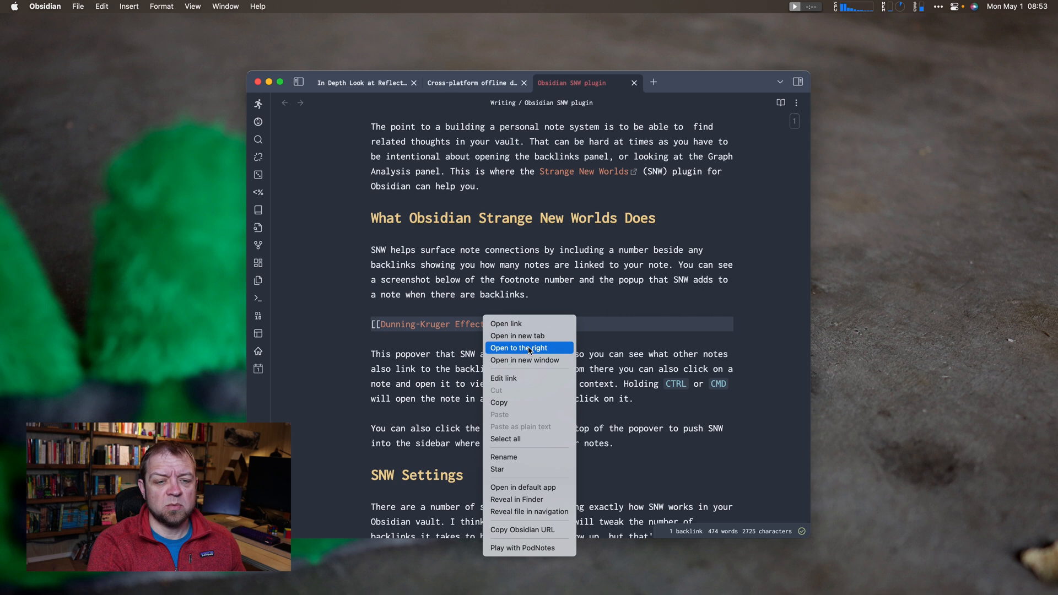
Open the Dunning-Kruger Effect note to the right, then close that pane again.
{"action": "left_click", "coordinate": [518, 347]}
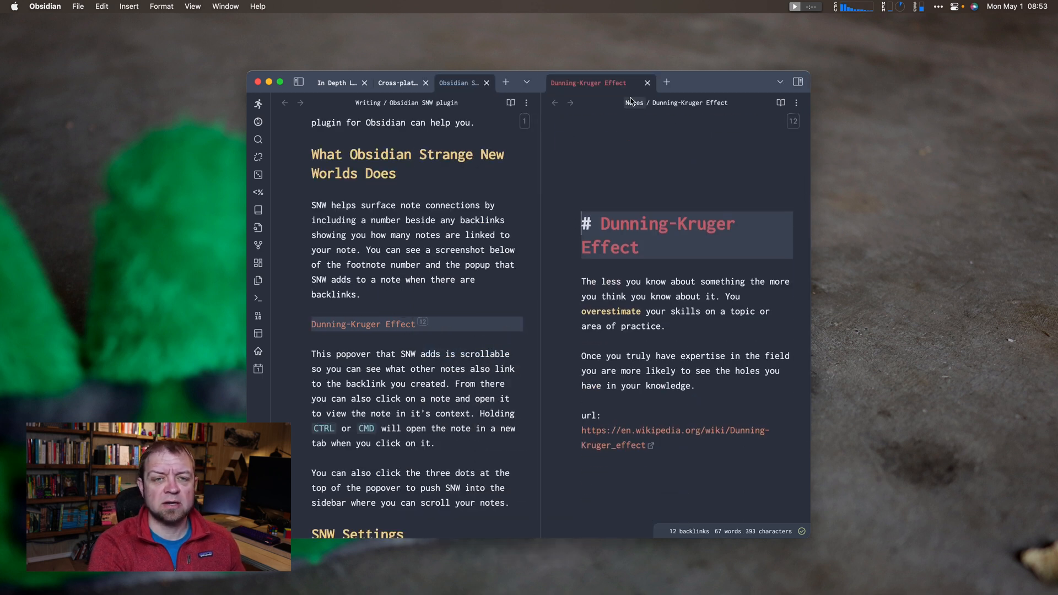
{"action": "left_click", "coordinate": [646, 83]}
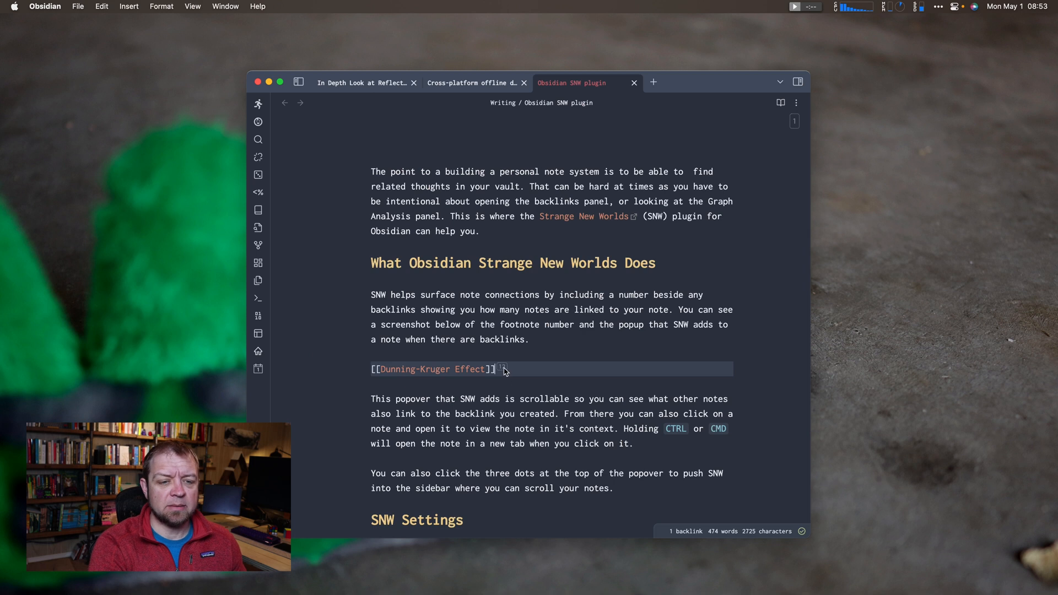
{"action": "mouse_move", "coordinate": [503, 369]}
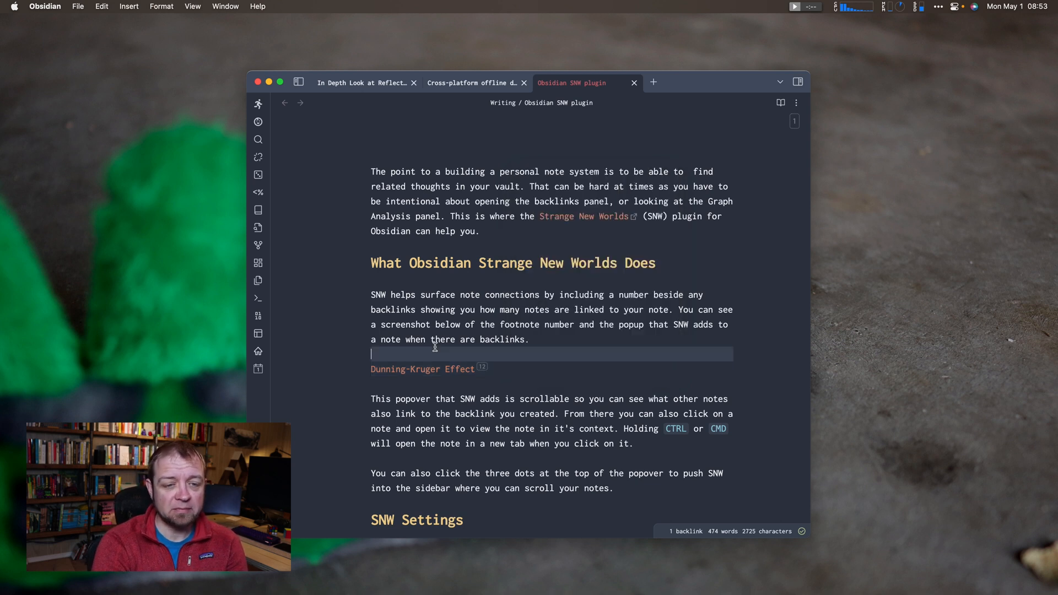
Scroll the SNW article down to its SNW Settings and File Based SNW settings sections.
{"action": "scroll", "scroll_direction": "down", "scroll_amount": 3}
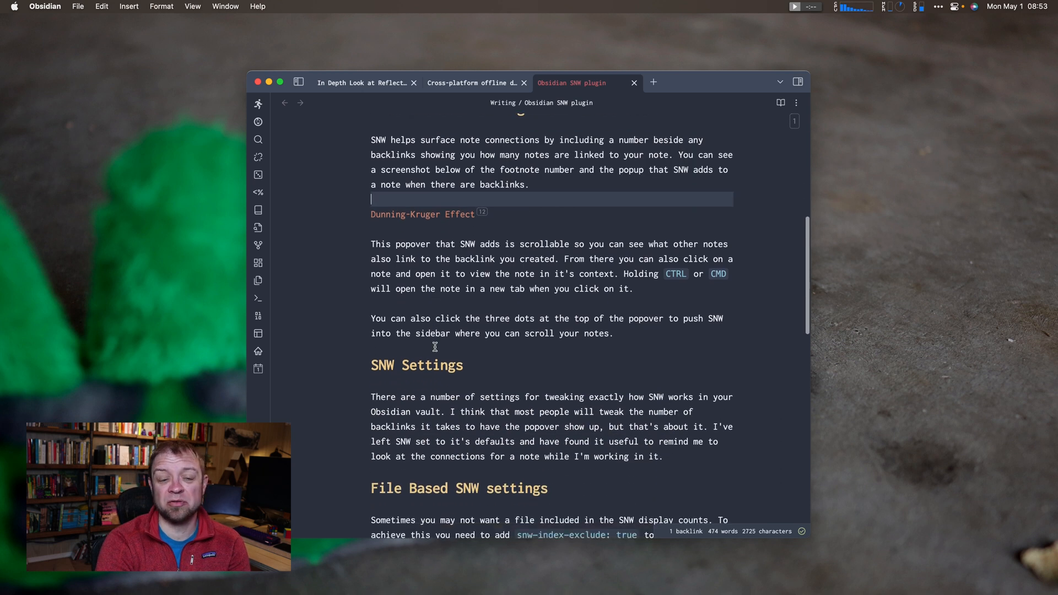
{"action": "mouse_move", "coordinate": [602, 362]}
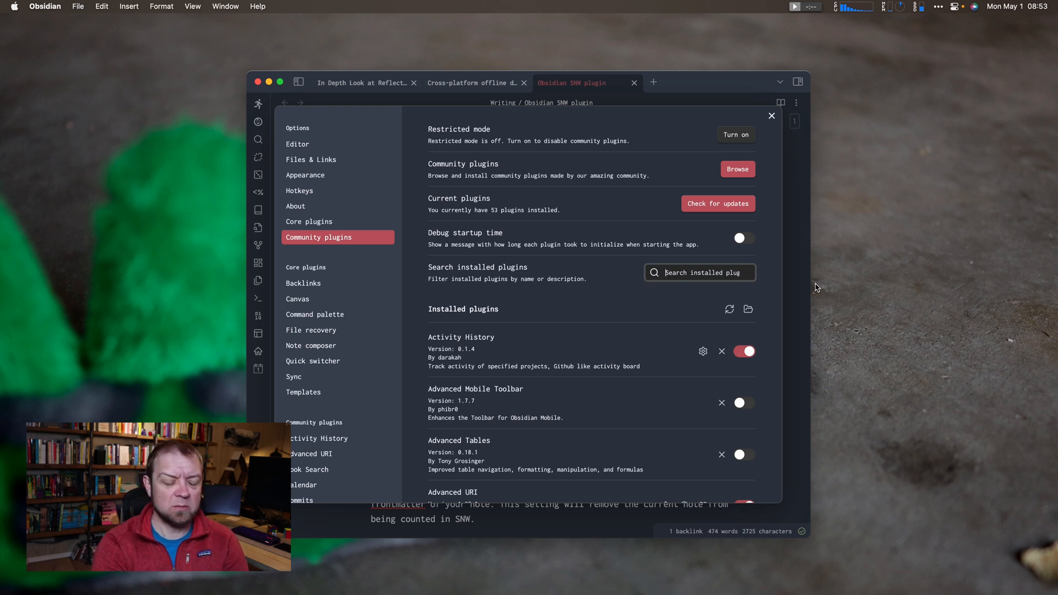
Search 'stra', browse the Strange New Worlds settings (thresholds, view modes, reference types), then close Settings.
{"action": "type", "text": "stra"}
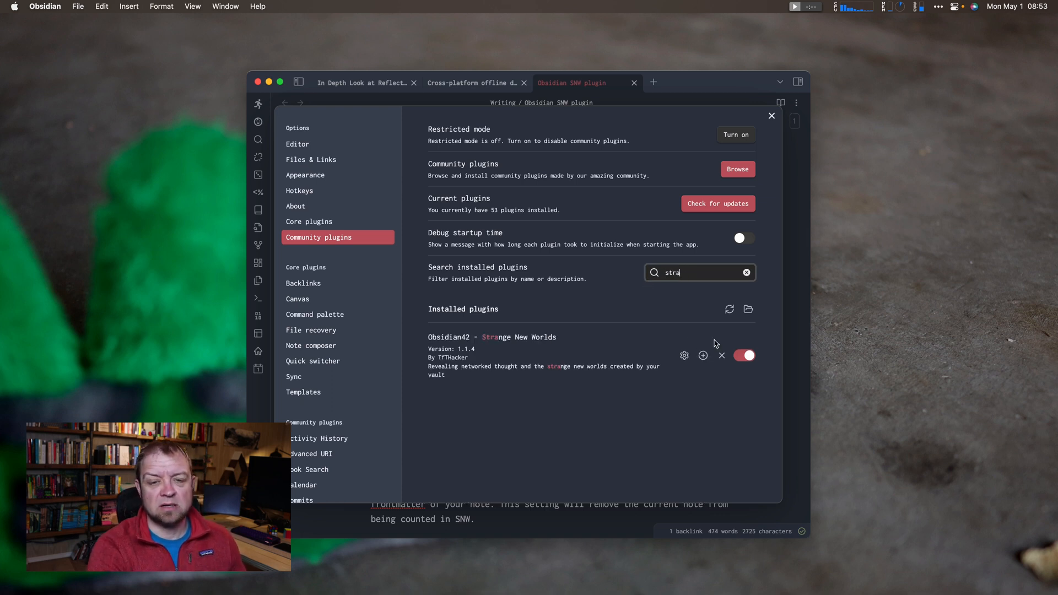
{"action": "left_click", "coordinate": [684, 356]}
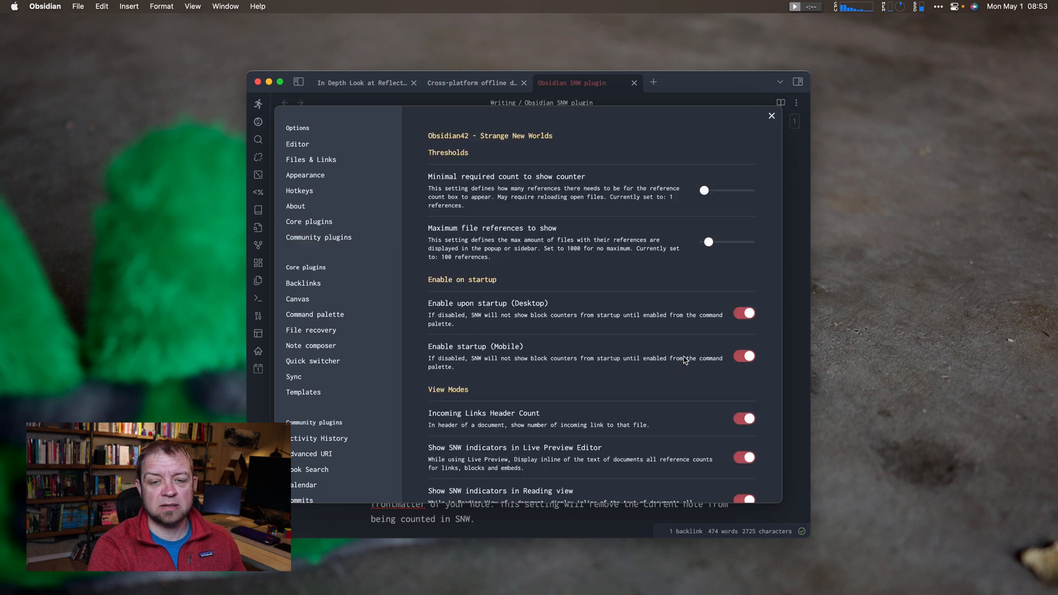
{"action": "mouse_move", "coordinate": [500, 212]}
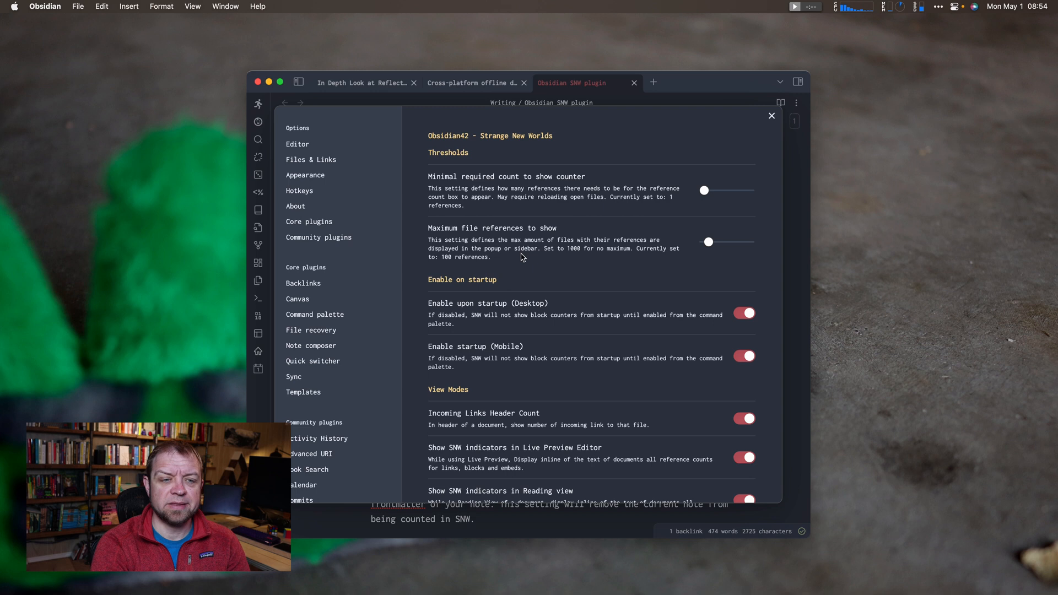
{"action": "mouse_move", "coordinate": [708, 256]}
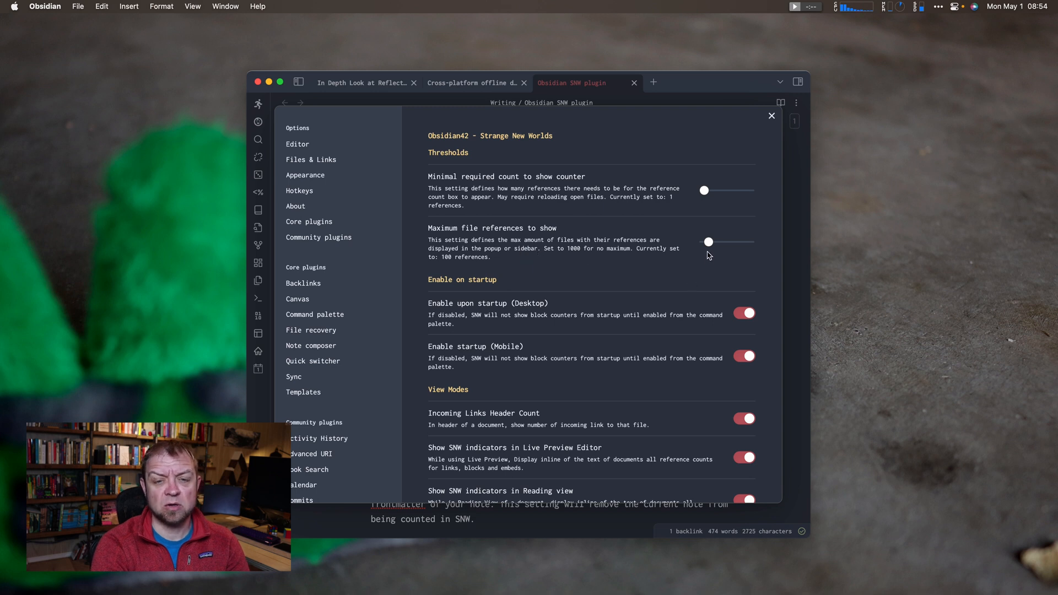
{"action": "mouse_move", "coordinate": [582, 257]}
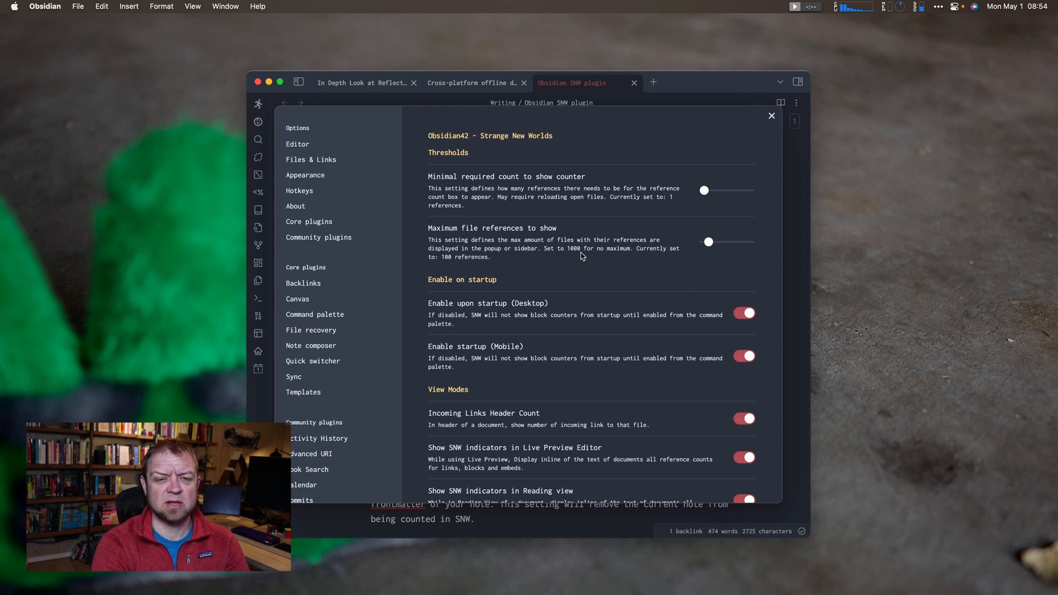
{"action": "mouse_move", "coordinate": [436, 274]}
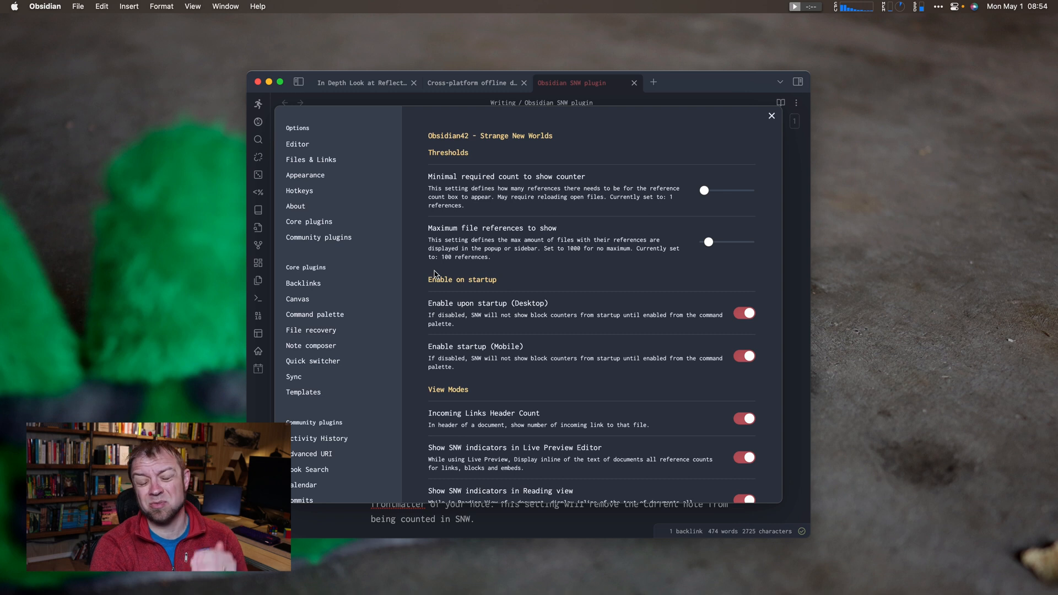
{"action": "mouse_move", "coordinate": [447, 290]}
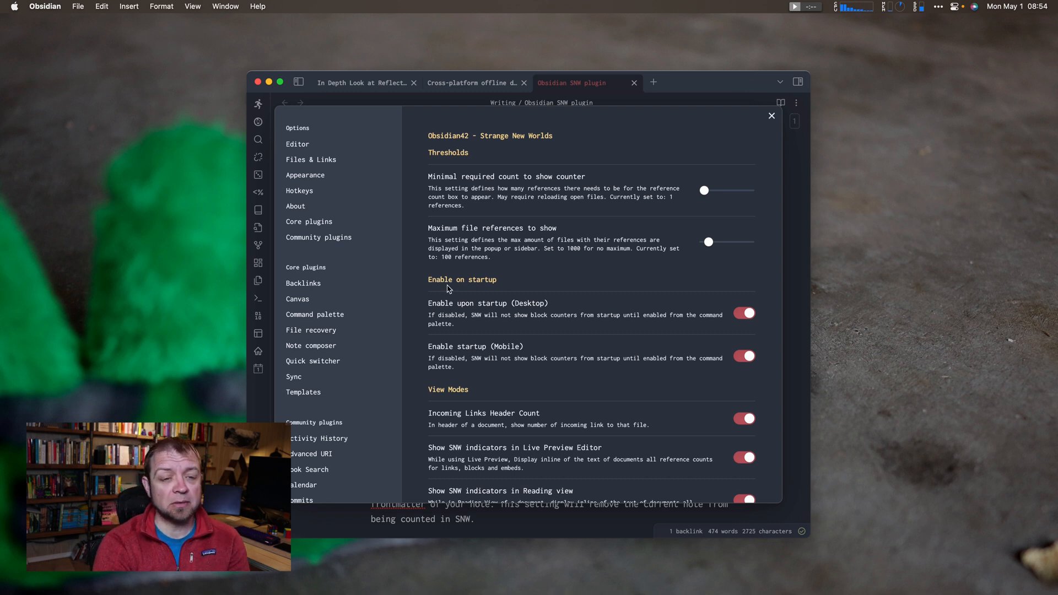
{"action": "mouse_move", "coordinate": [561, 356]}
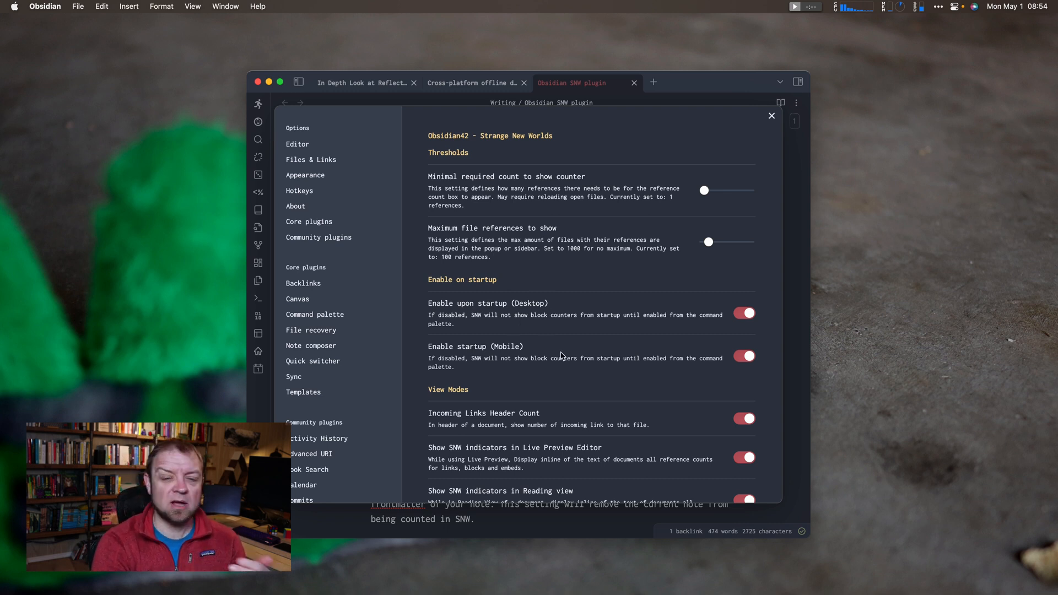
{"action": "scroll", "scroll_direction": "down", "scroll_amount": 3}
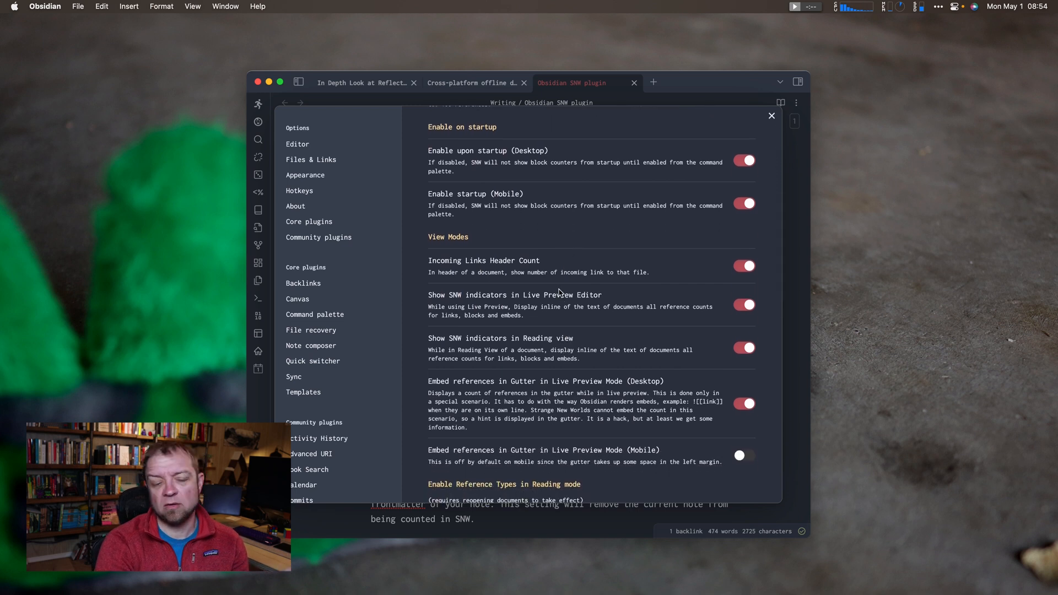
{"action": "scroll", "scroll_direction": "down", "scroll_amount": 3}
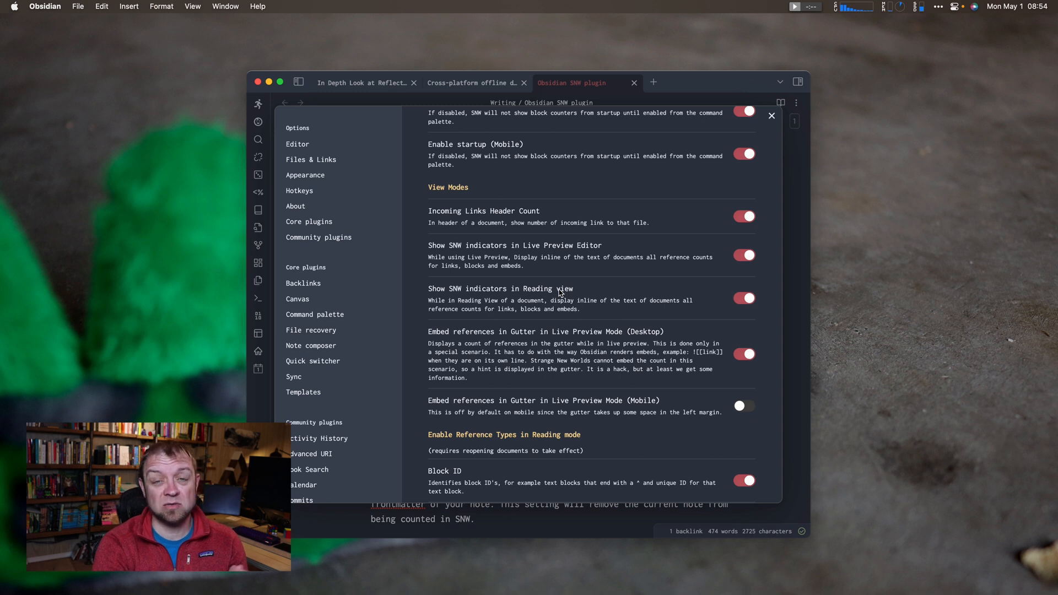
{"action": "scroll", "scroll_direction": "down", "scroll_amount": 3}
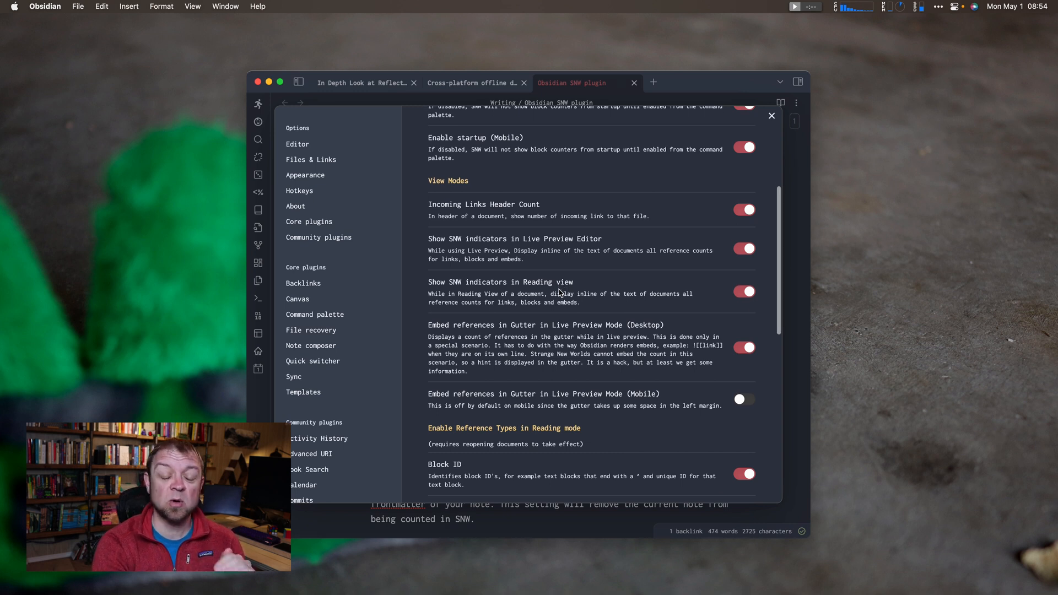
{"action": "scroll", "scroll_direction": "down", "scroll_amount": 3}
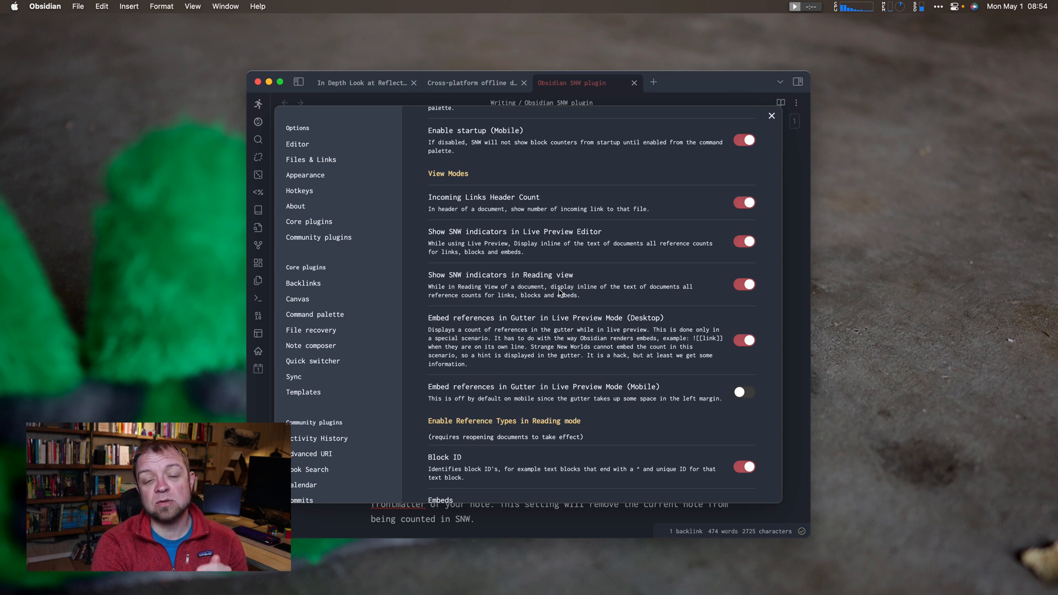
{"action": "scroll", "scroll_direction": "down", "scroll_amount": 3}
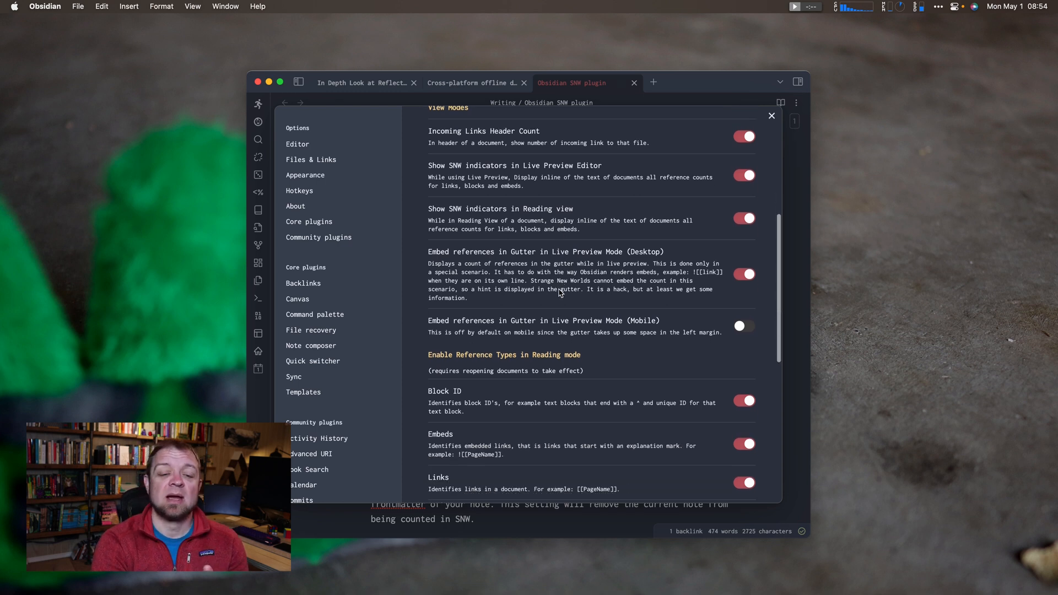
{"action": "mouse_move", "coordinate": [713, 136]}
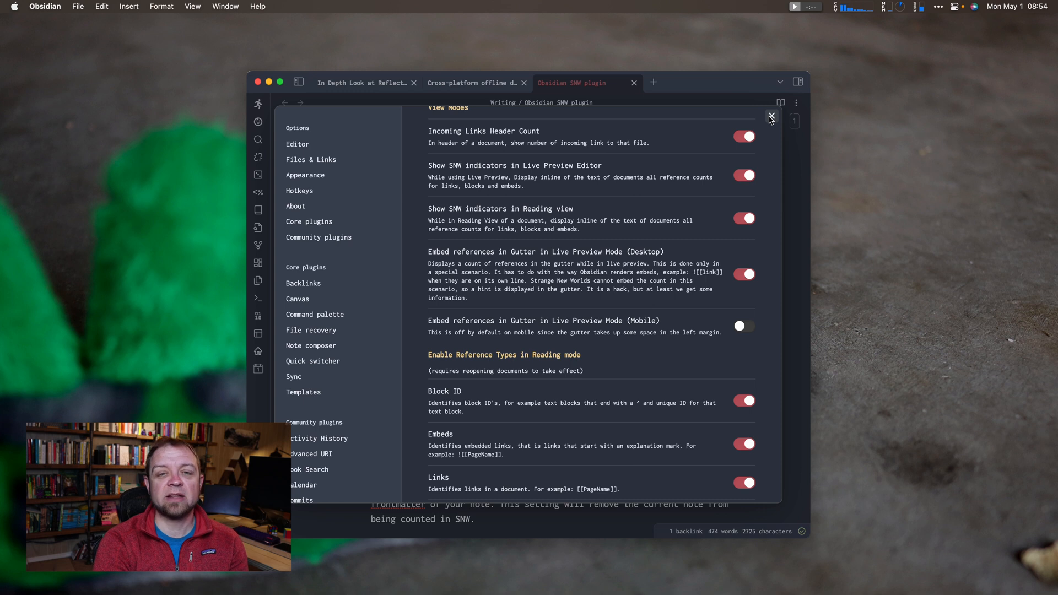
{"action": "left_click", "coordinate": [770, 117]}
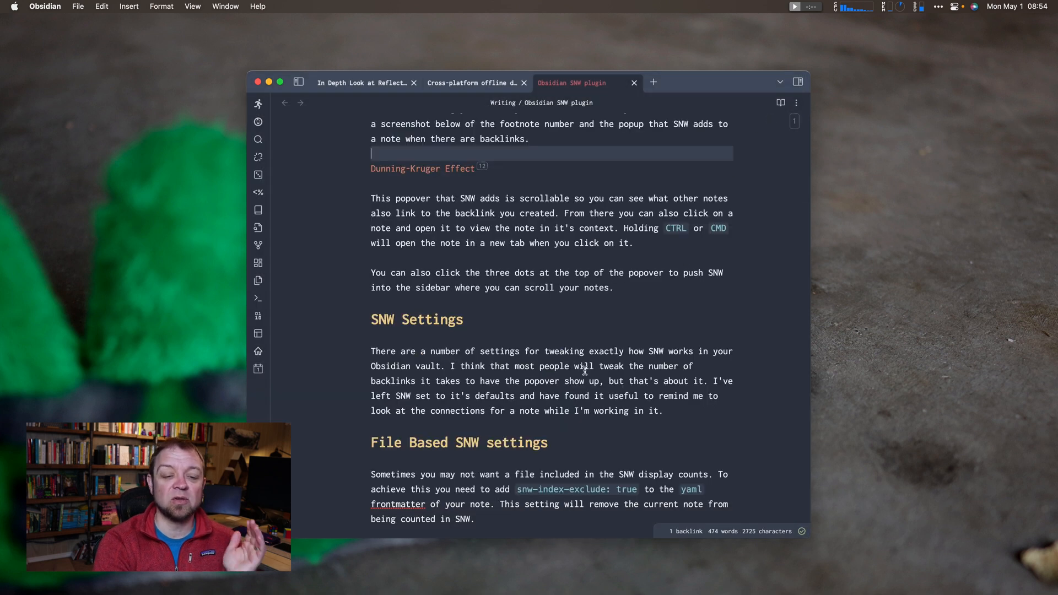
Insert a --- horizontal rule below the File Based SNW settings heading.
{"action": "scroll", "scroll_direction": "down", "scroll_amount": 3}
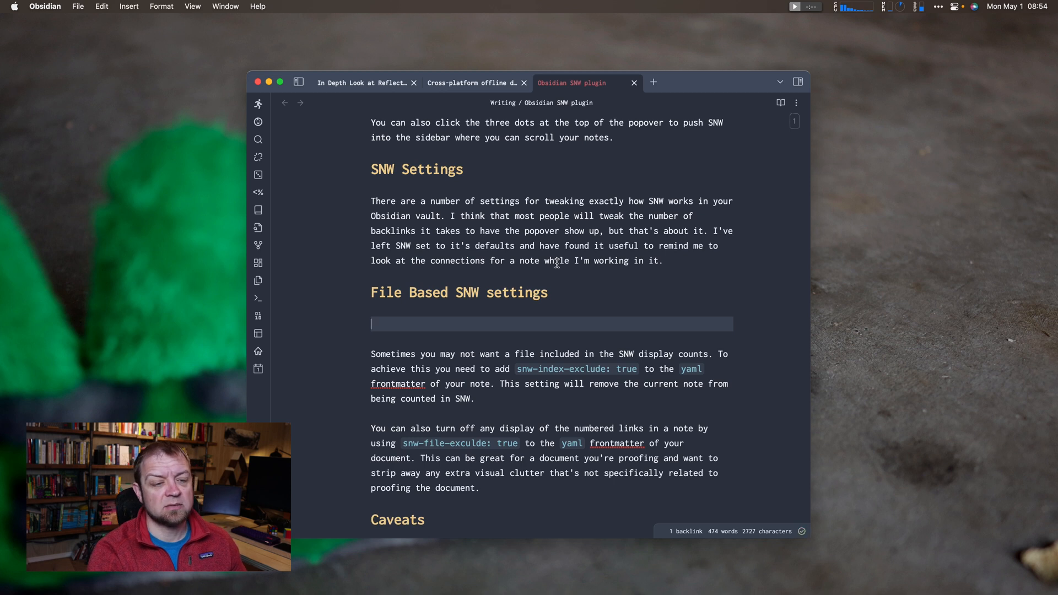
{"action": "type", "text": "---"}
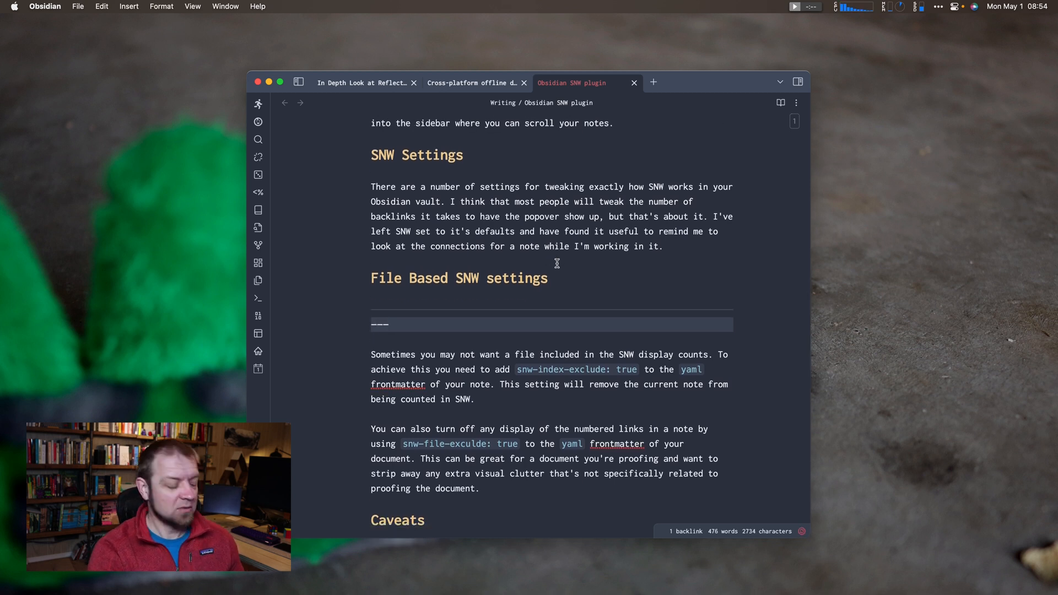
{"action": "scroll", "scroll_direction": "down", "scroll_amount": 3}
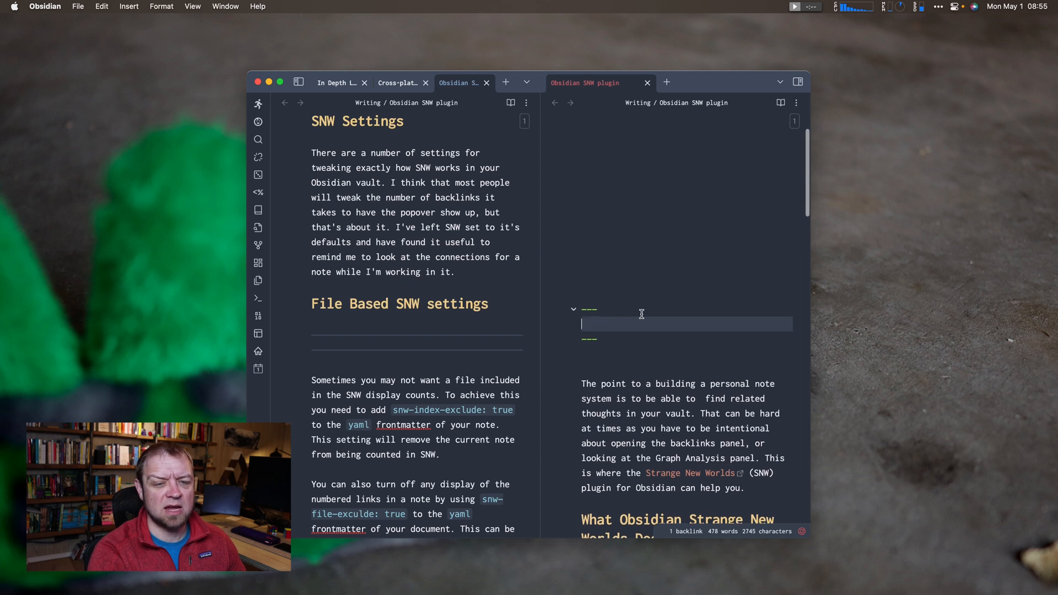
Write snw-index-exclude: true inside the frontmatter at the top of the right pane.
{"action": "scroll", "scroll_direction": "down", "scroll_amount": 3}
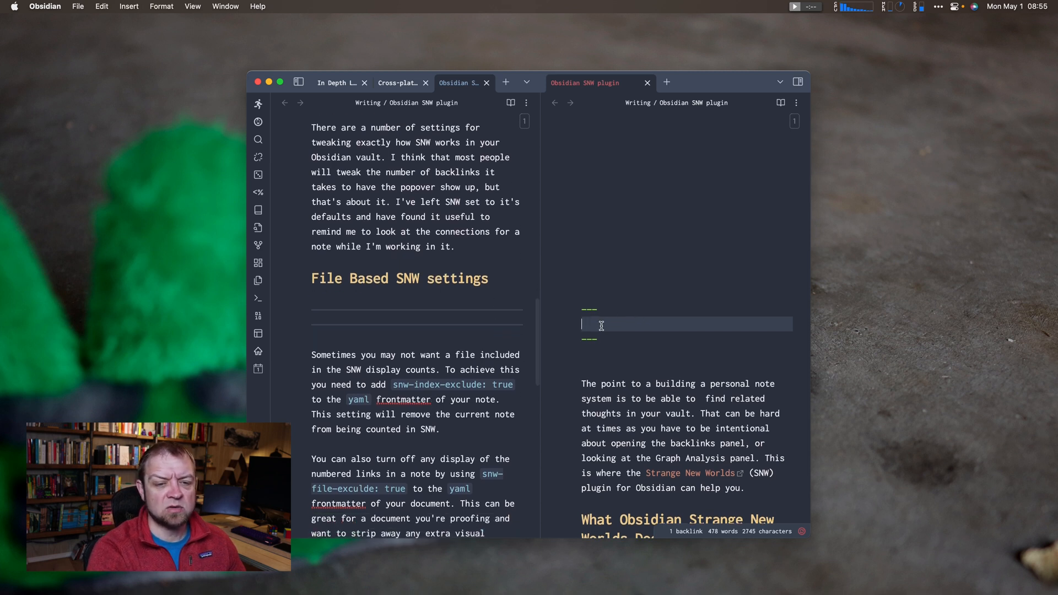
{"action": "type", "text": "snw-"}
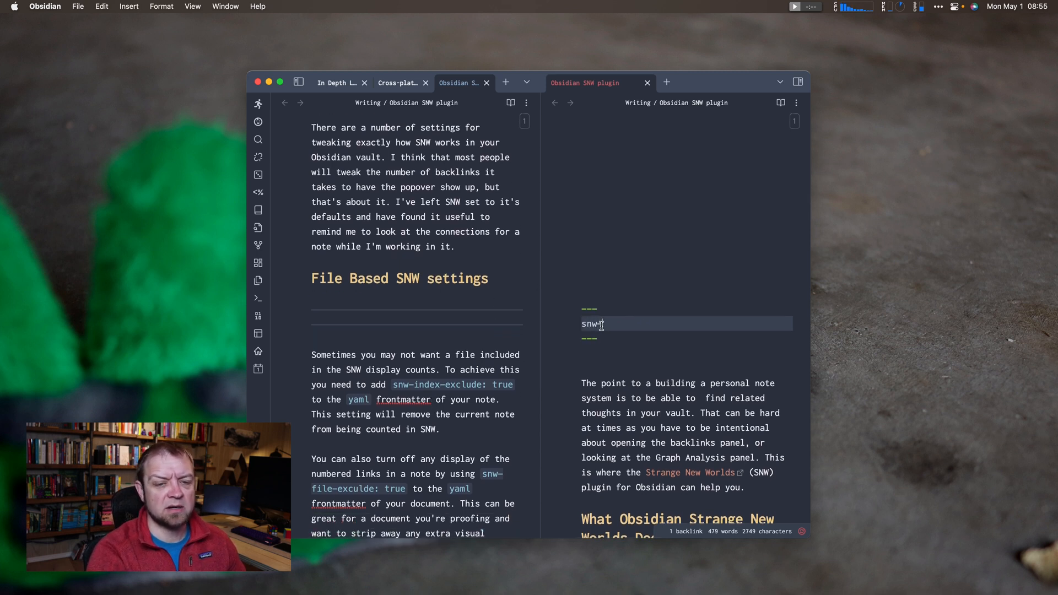
{"action": "type", "text": "-index"}
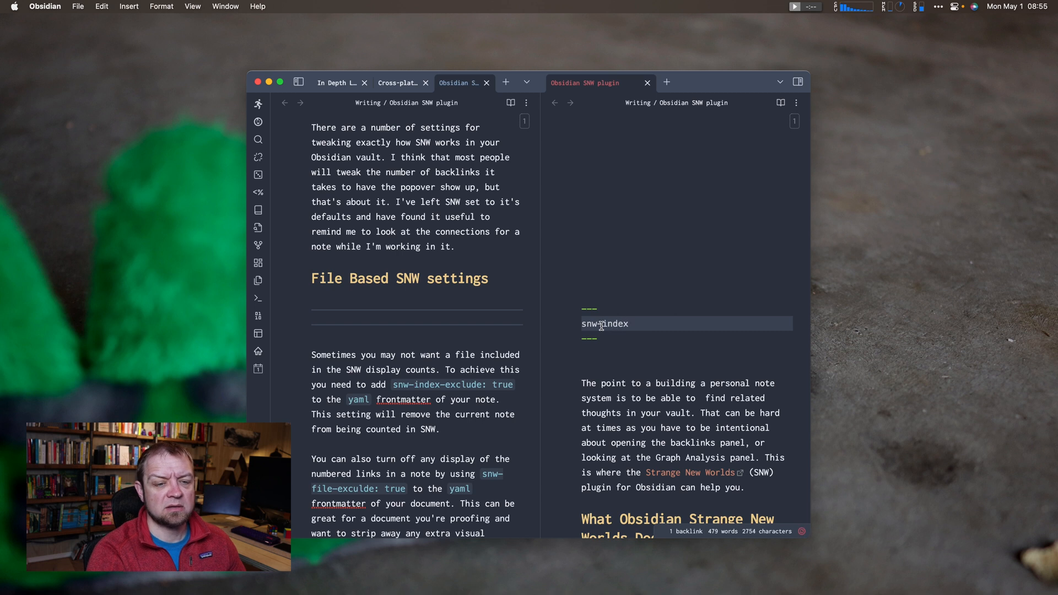
{"action": "type", "text": "-exclude:"}
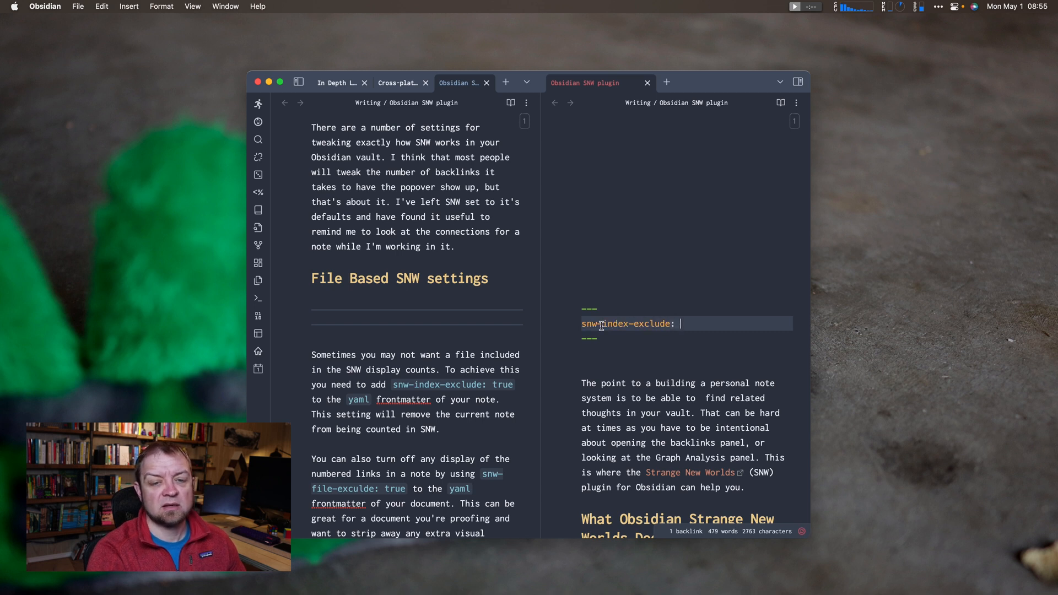
{"action": "type", "text": "true"}
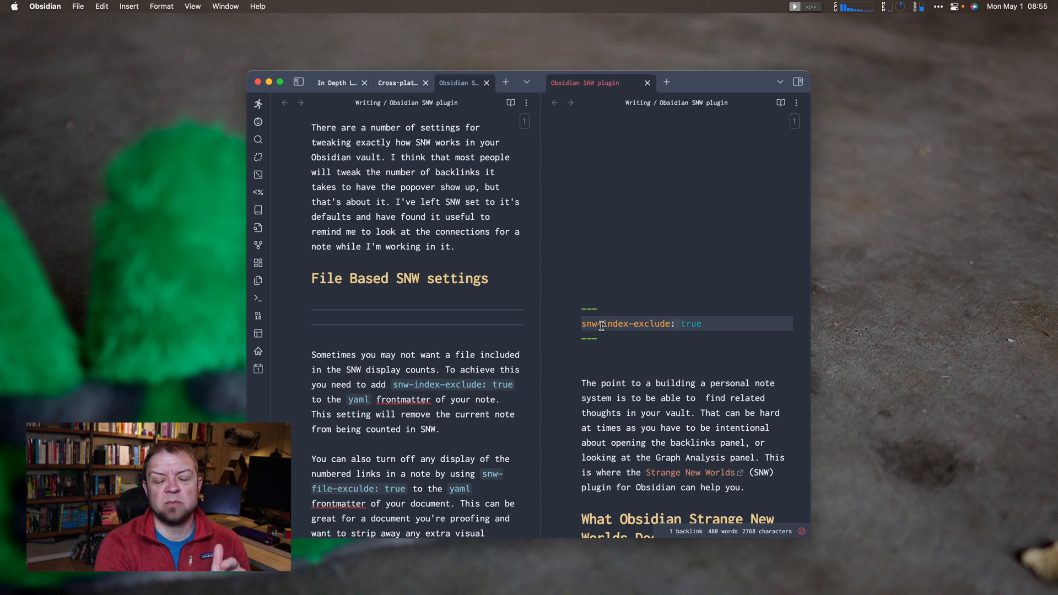
{"action": "mouse_move", "coordinate": [402, 366]}
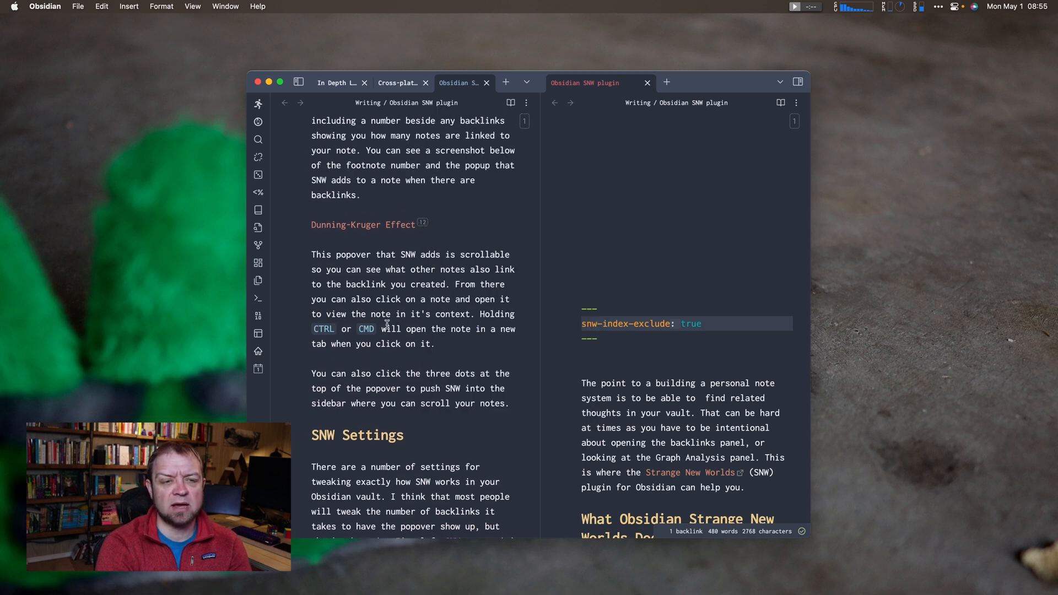
Replace index with file so the frontmatter reads snw-file-exclude: true.
{"action": "scroll", "scroll_direction": "down", "scroll_amount": 3}
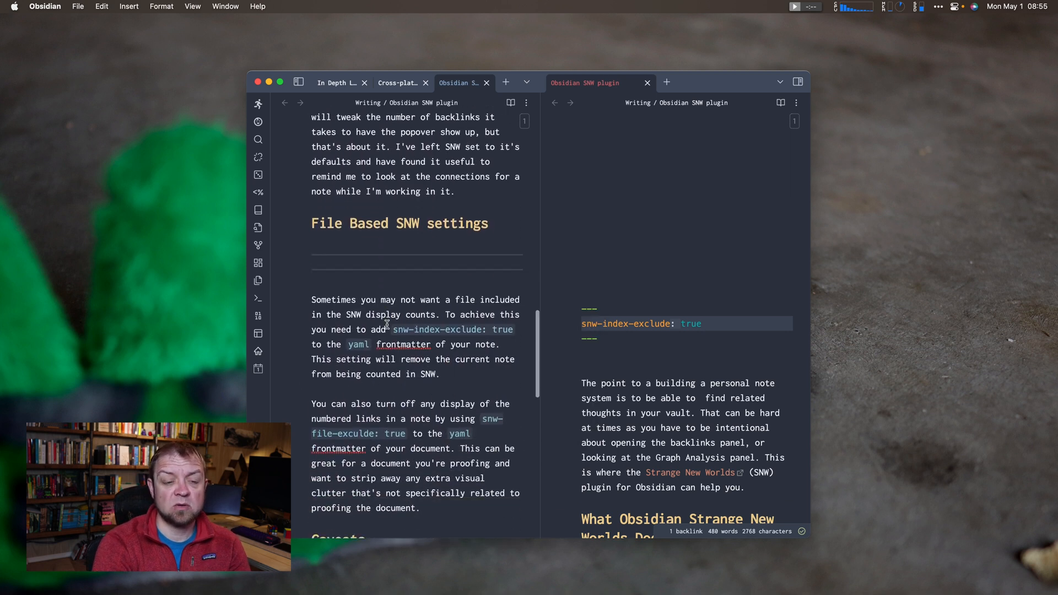
{"action": "scroll", "scroll_direction": "down", "scroll_amount": 3}
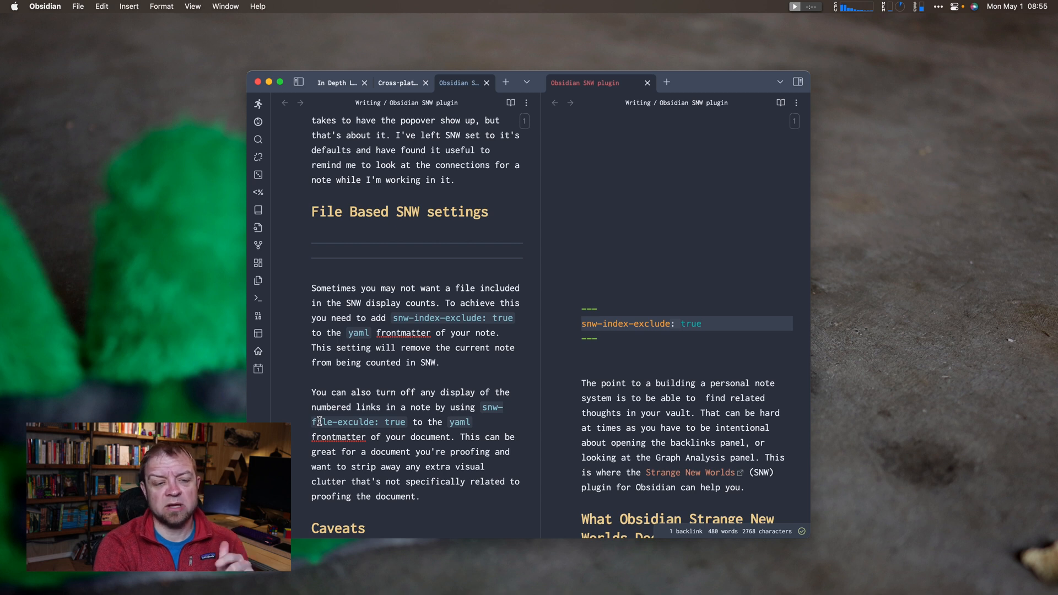
{"action": "double_click", "coordinate": [611, 324]}
{"action": "type", "text": "fil"}
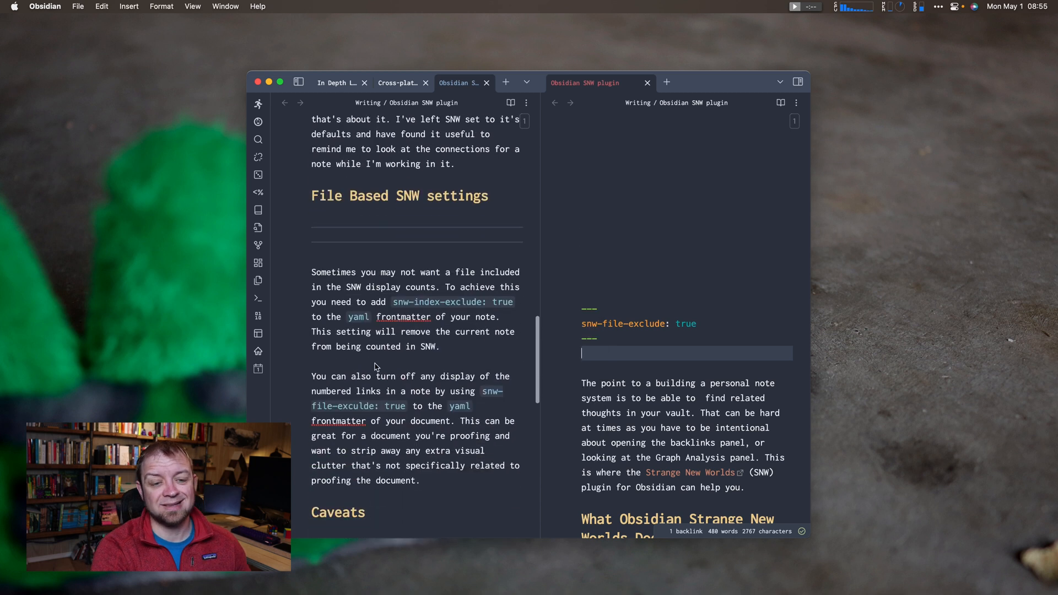
{"action": "scroll", "scroll_direction": "down", "scroll_amount": 3}
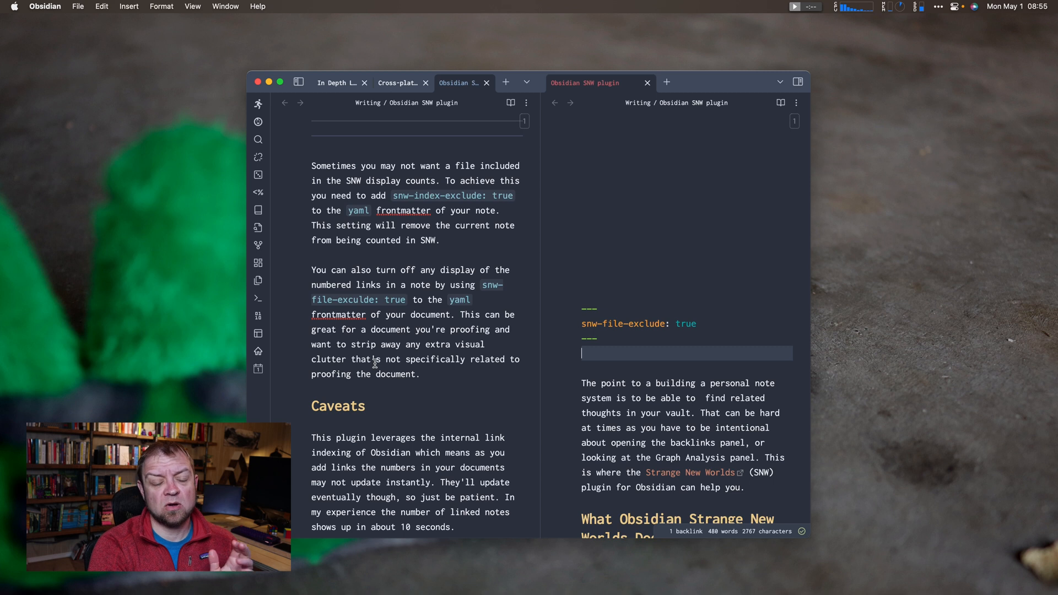